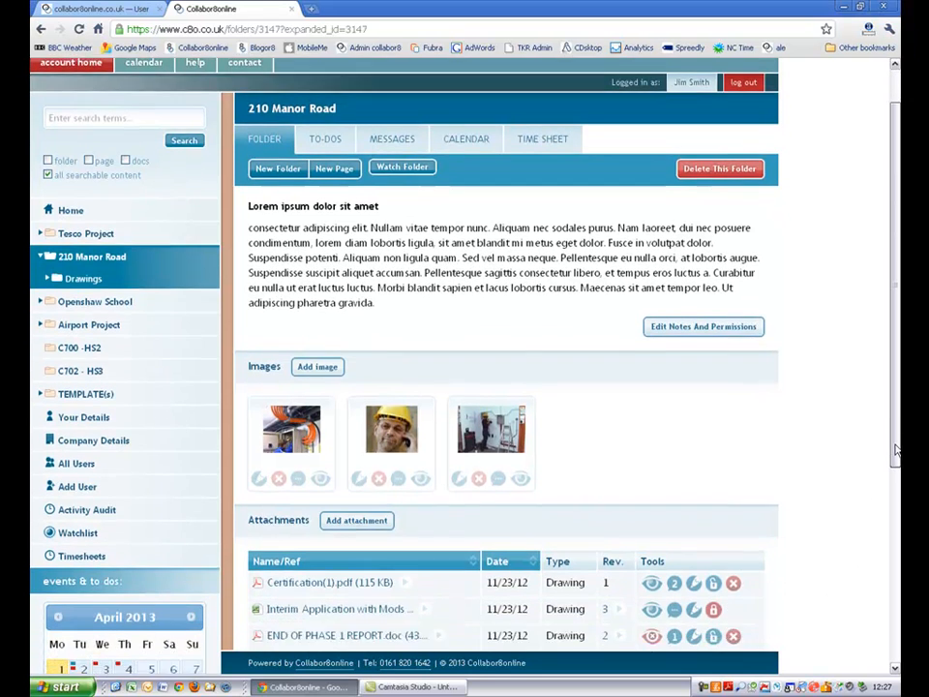
pyautogui.scroll(-3)
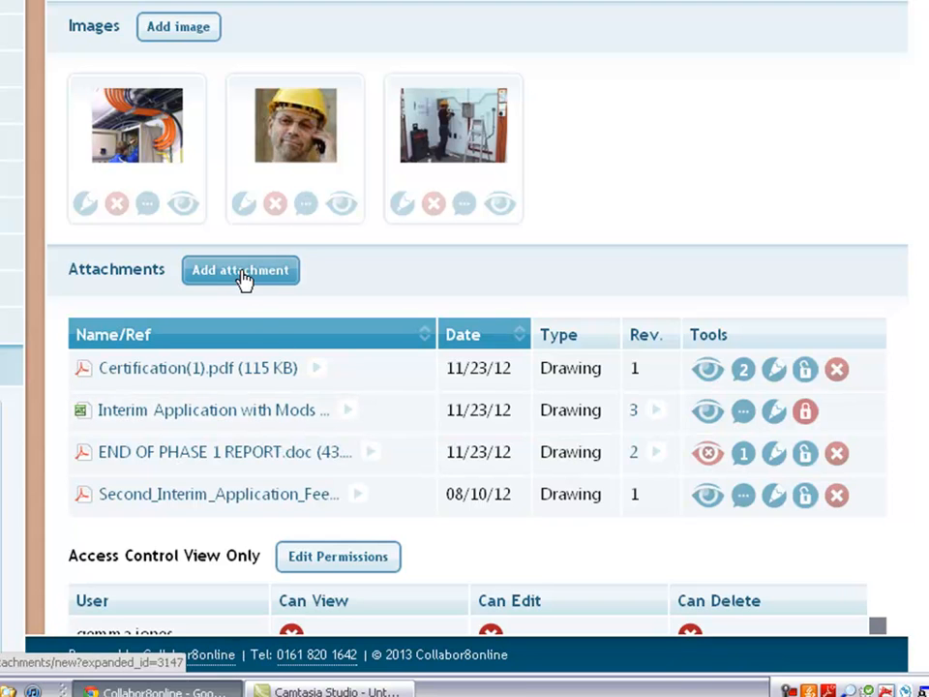
pyautogui.click(240, 271)
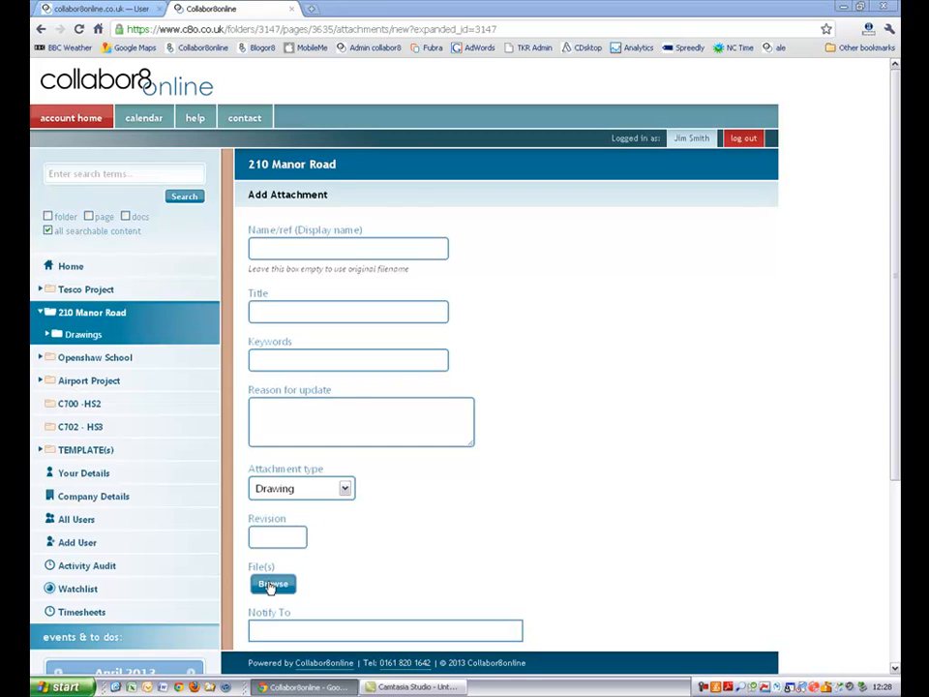
pyautogui.click(272, 584)
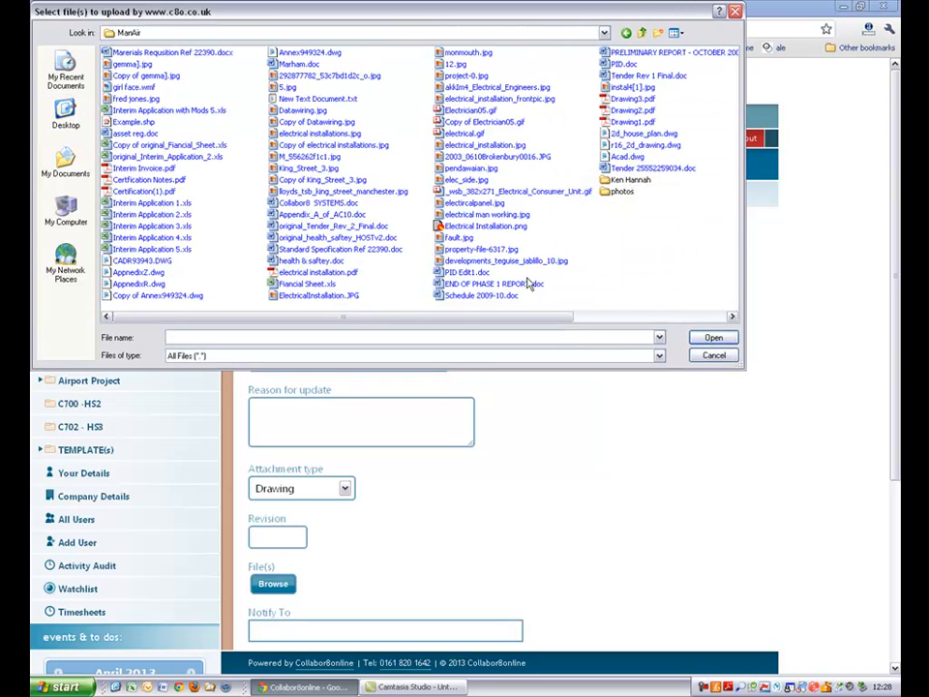
# - Select Certification(1).pdf, Interim Application 1.xls and 5.xls and submit them as attachments
pyautogui.click(151, 247)
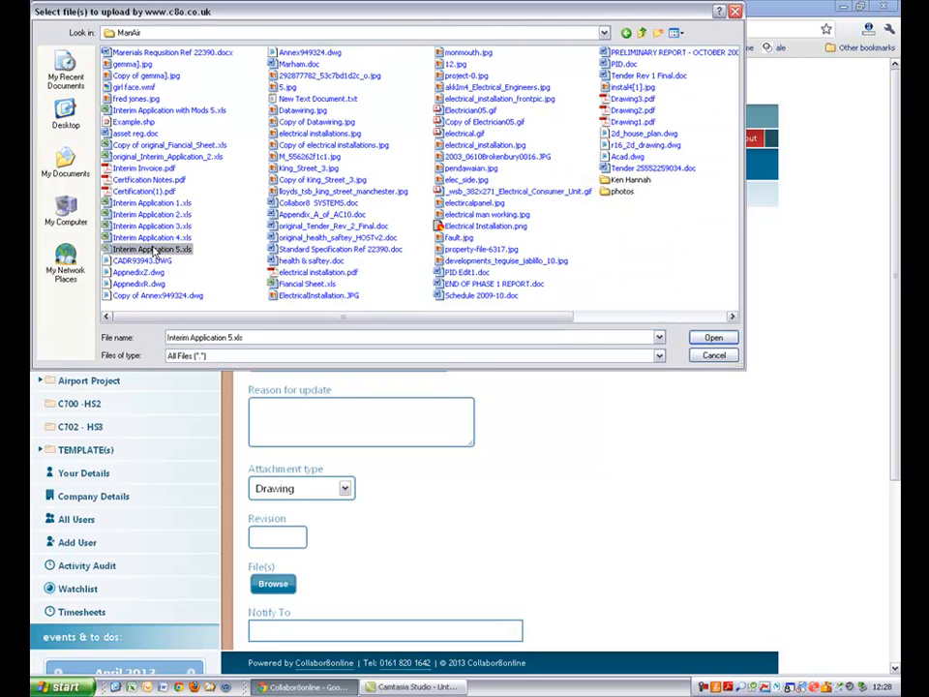
pyautogui.moveTo(151, 250)
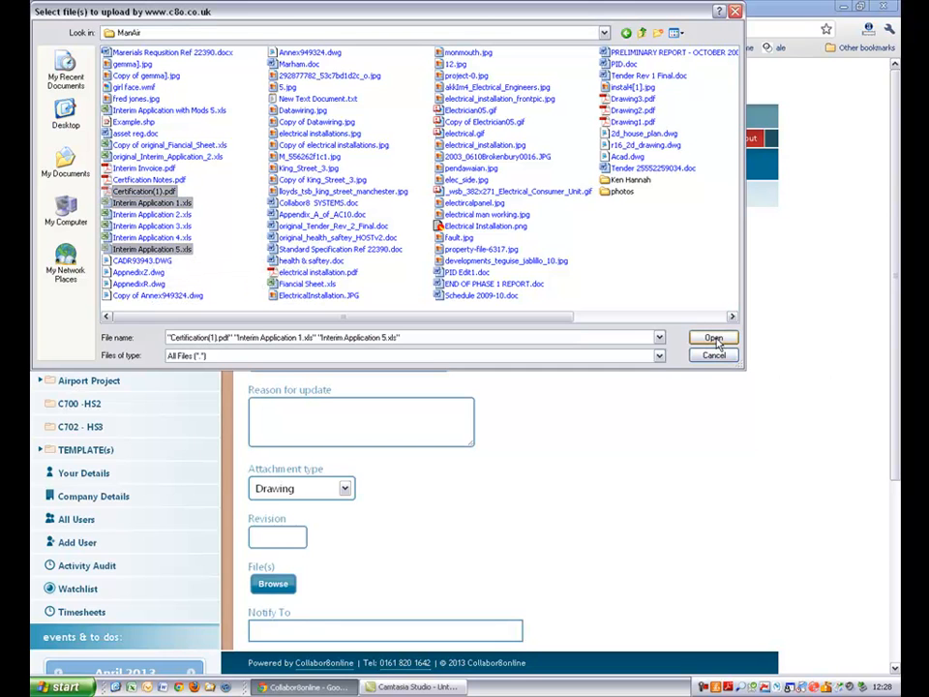
pyautogui.click(712, 337)
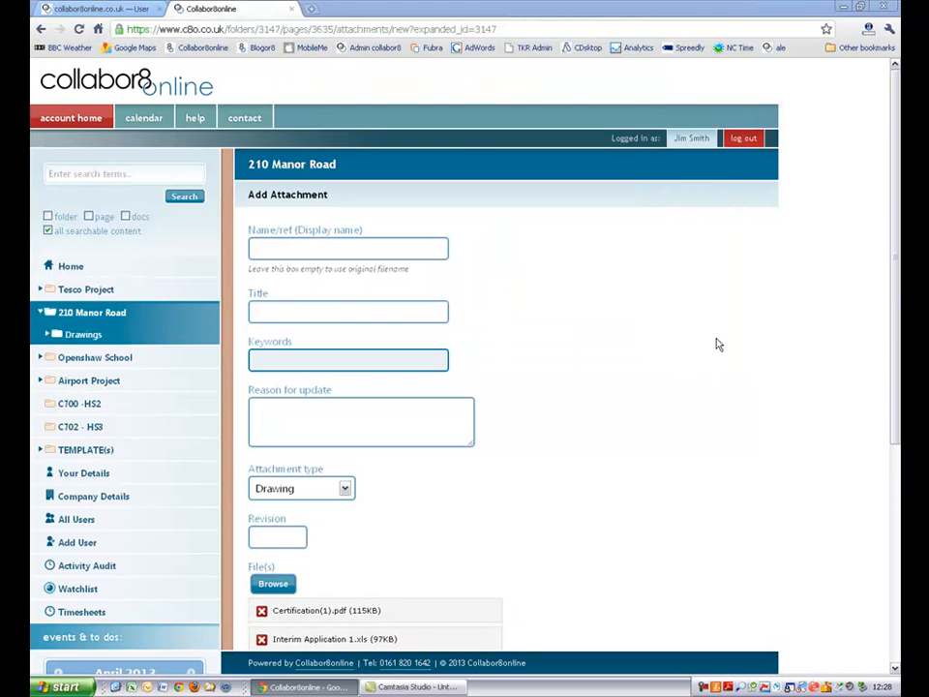
pyautogui.scroll(-3)
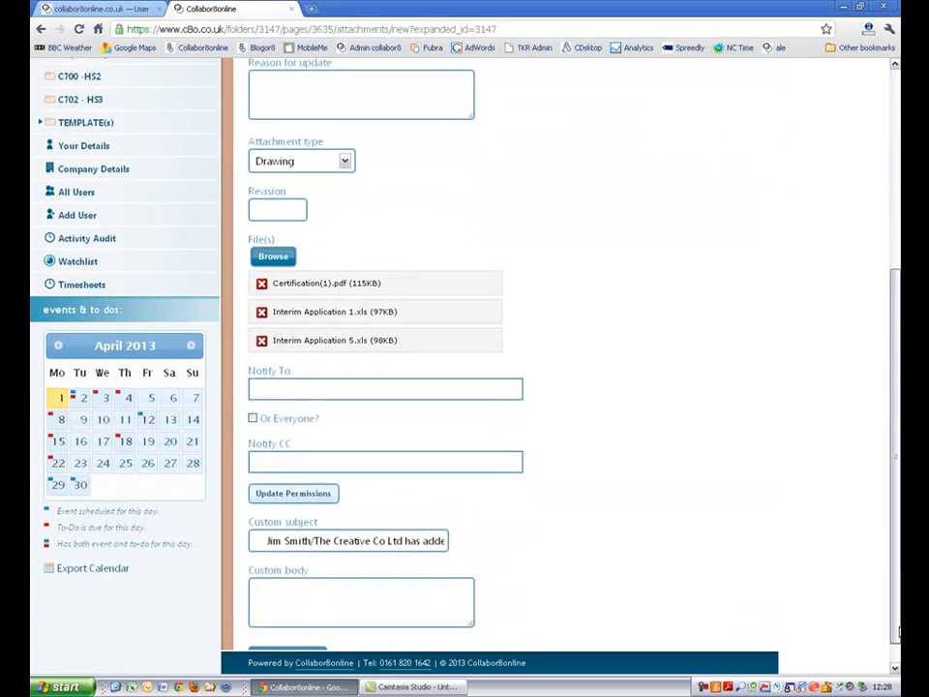
pyautogui.scroll(-3)
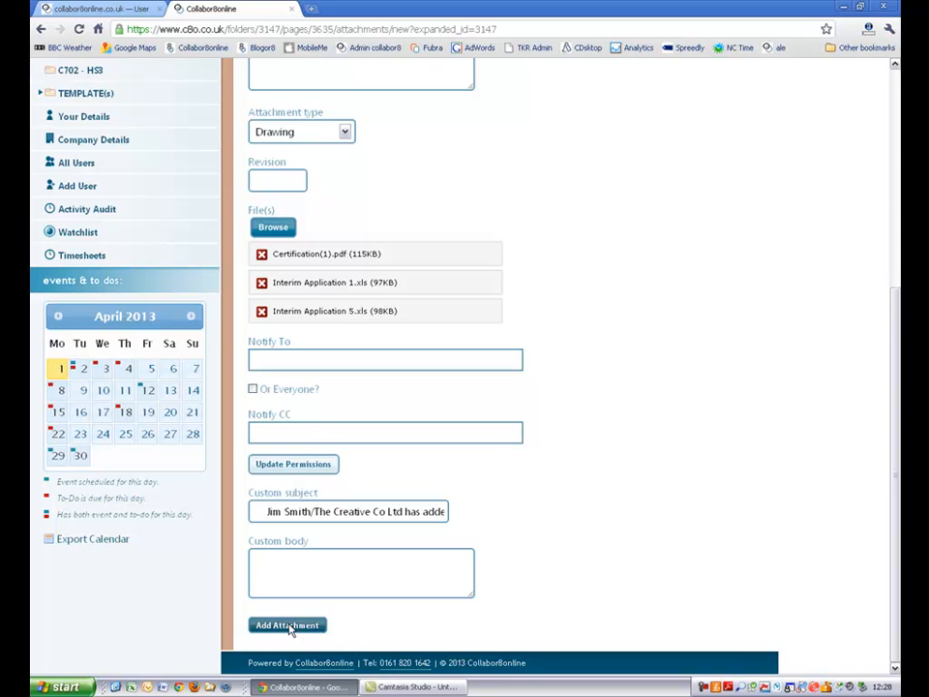
pyautogui.click(286, 623)
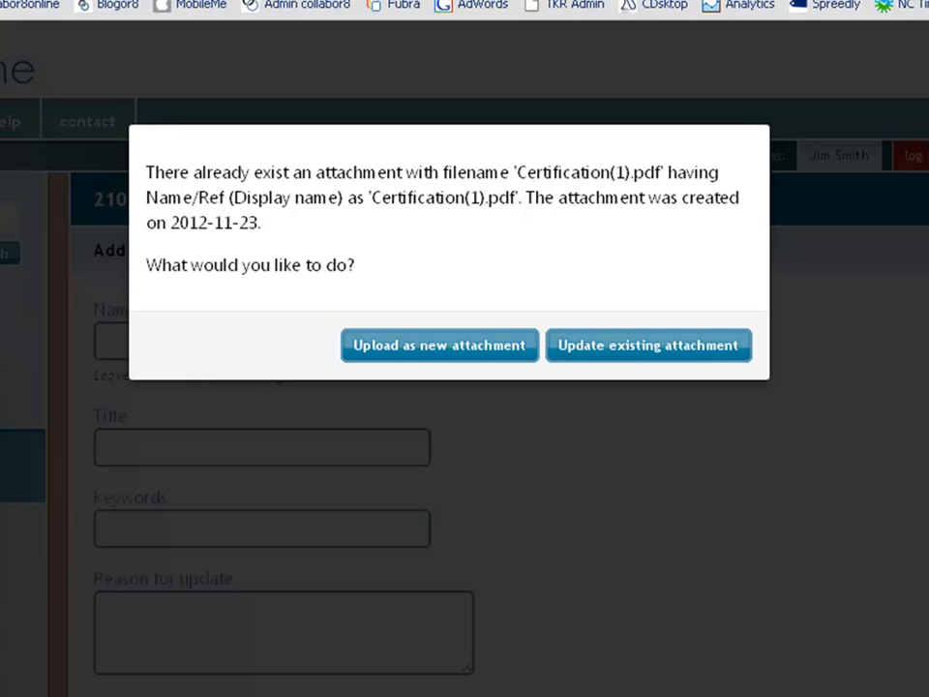
pyautogui.moveTo(378, 379)
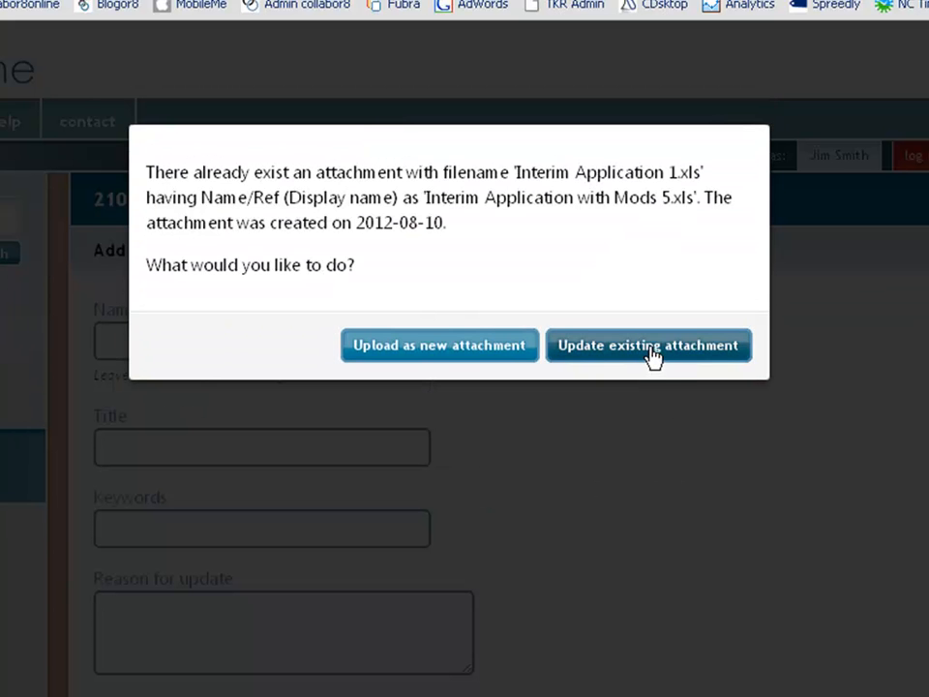
# - Resolve the duplicate prompts by updating the existing attachments, making Certification(1).pdf revision 2
pyautogui.click(649, 345)
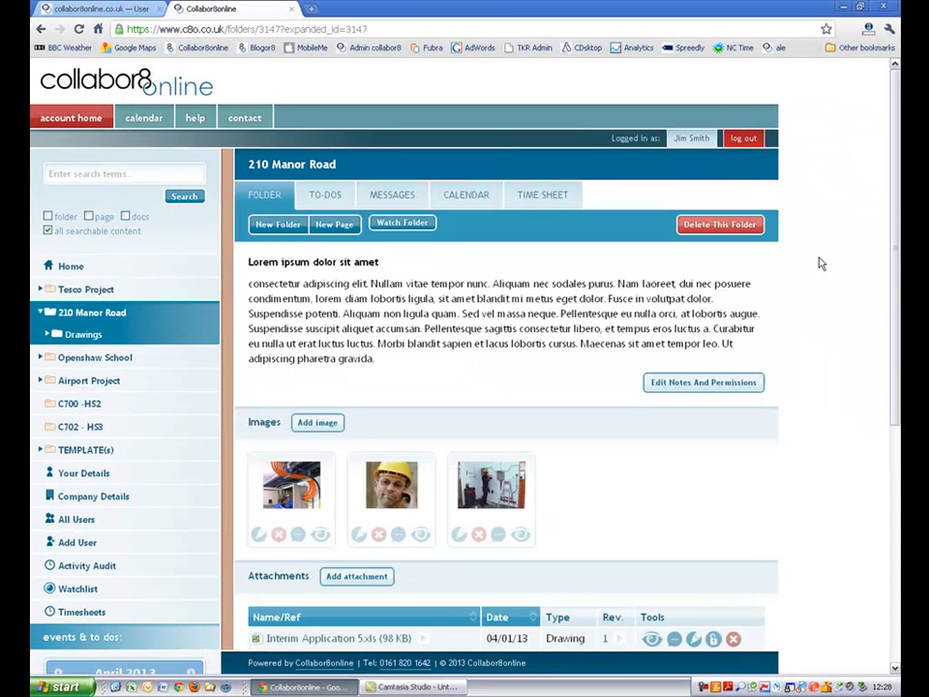
pyautogui.scroll(-3)
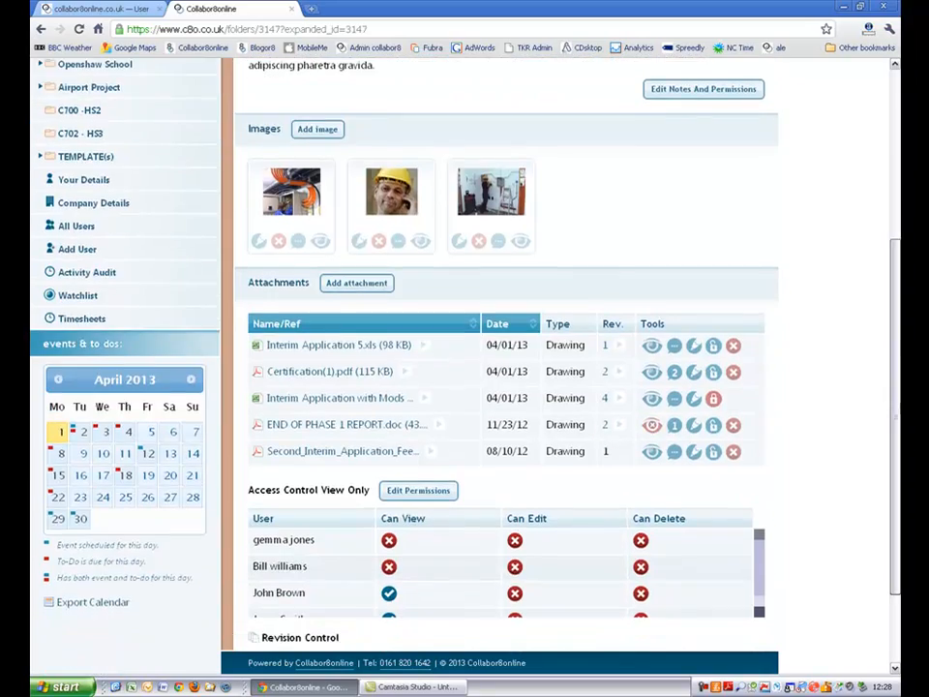